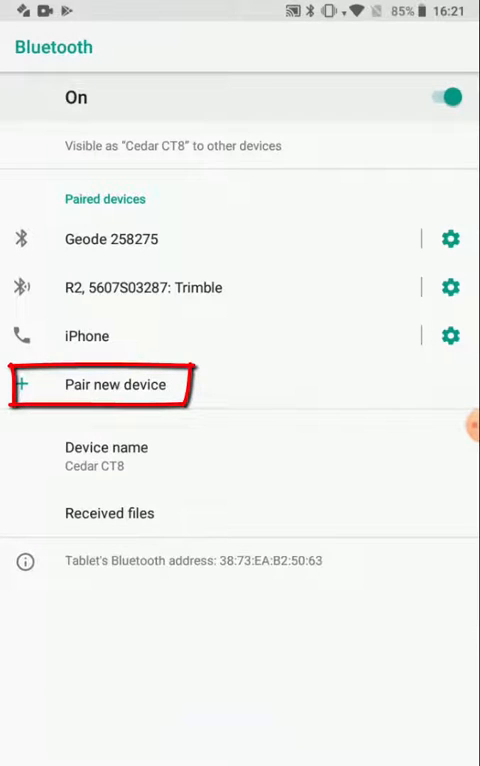
# - Pair the tablet with the GNSS:51338 receiver from Bluetooth's Pair new device list
pyautogui.click(116, 385)
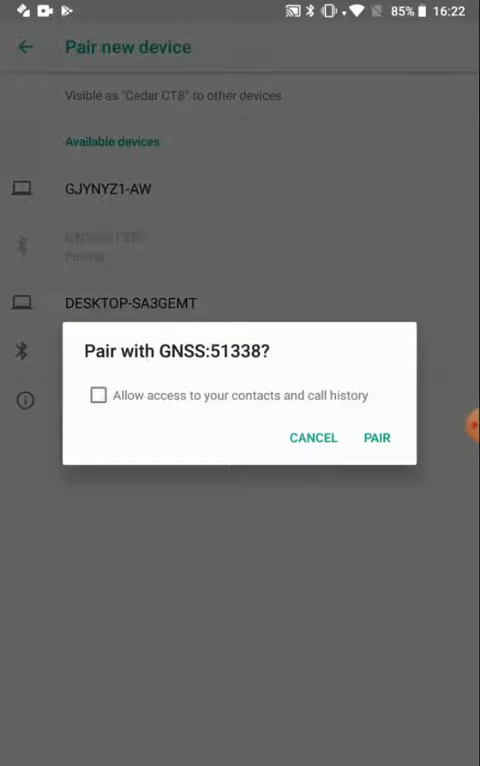
pyautogui.click(376, 437)
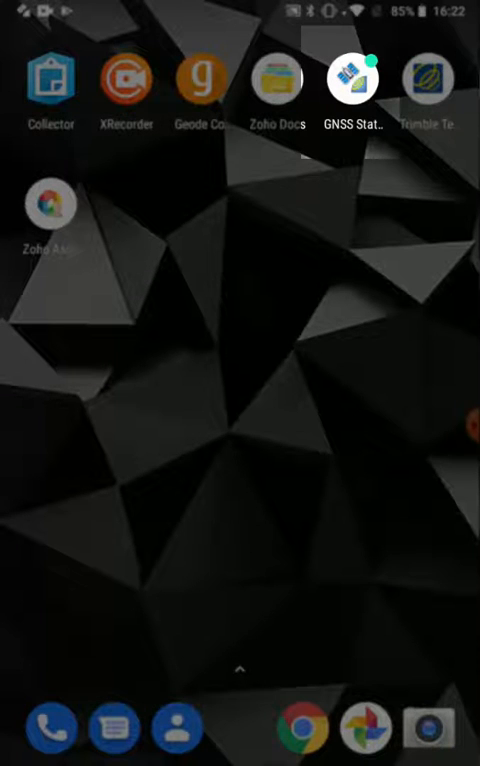
# - Launch GNSS Status and connect to GNSS:51338 as the Bluetooth position source
pyautogui.click(353, 79)
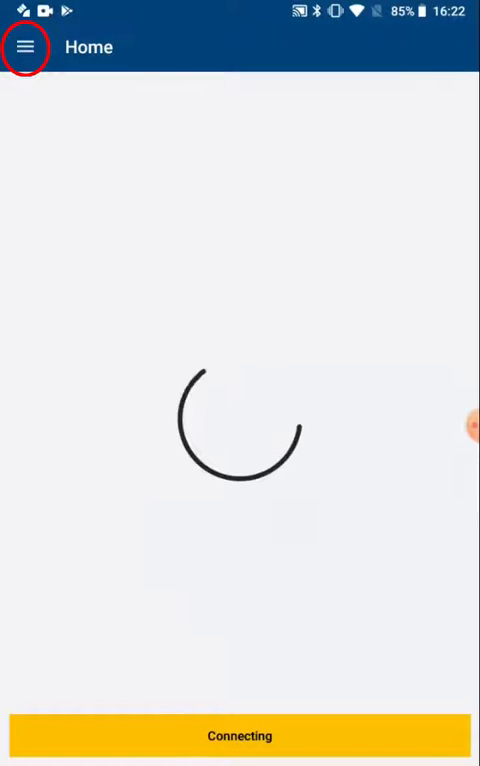
pyautogui.click(24, 47)
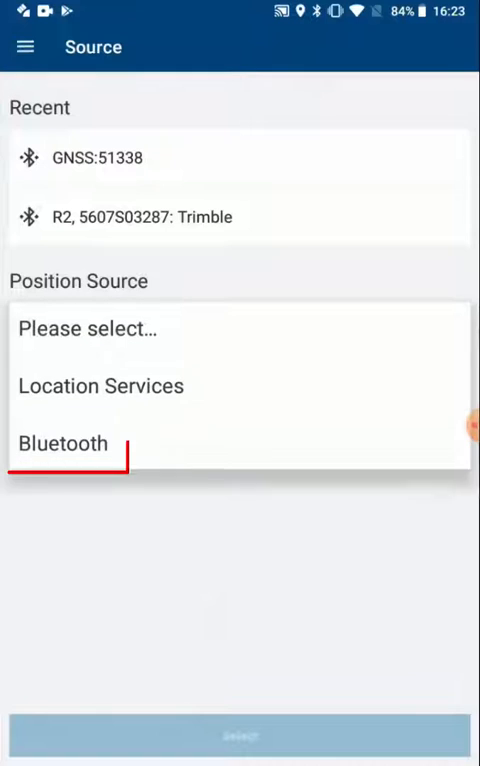
pyautogui.click(64, 444)
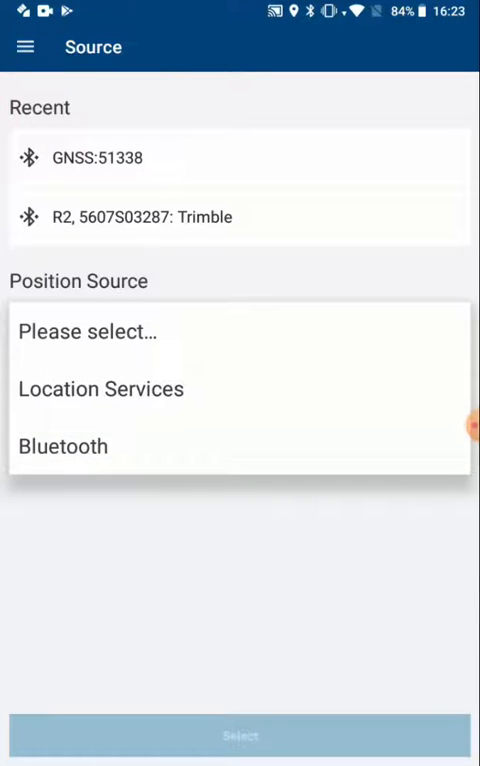
pyautogui.click(63, 446)
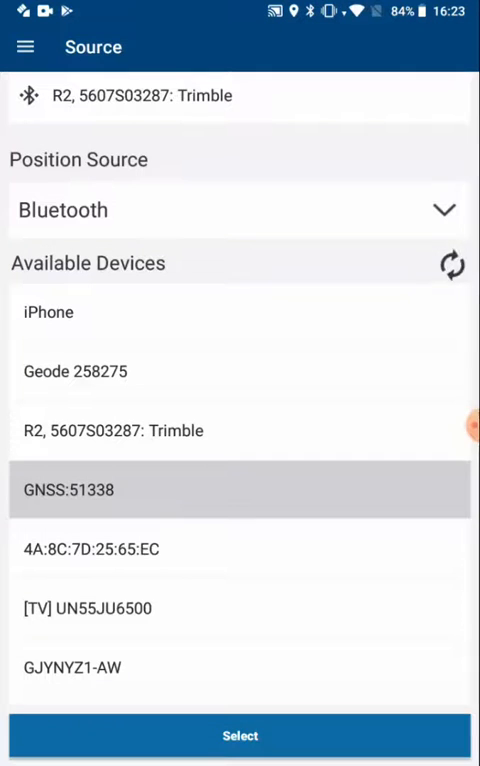
pyautogui.click(240, 735)
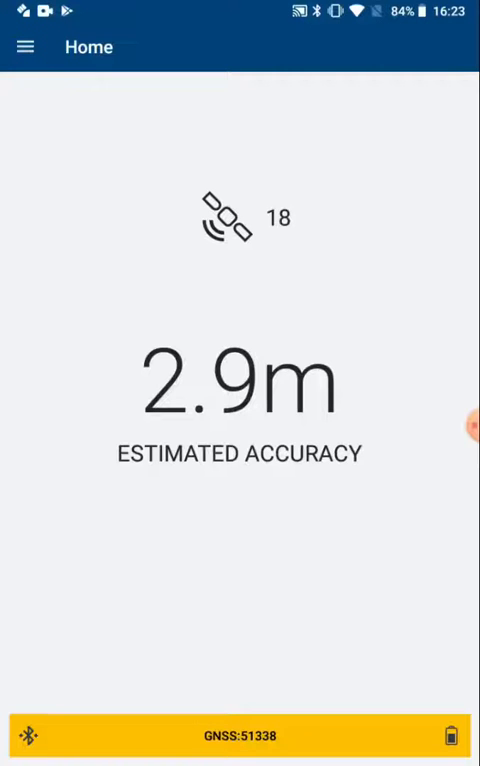
# - Choose a primary correction source for the receiver in GNSS Status Corrections
pyautogui.click(25, 47)
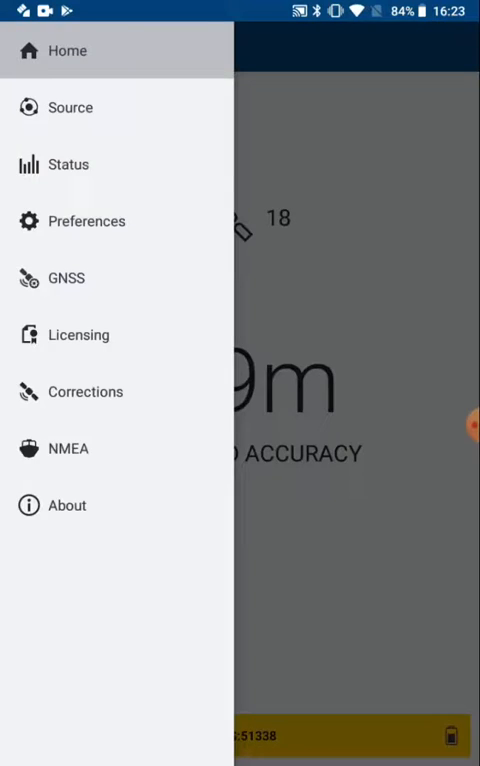
pyautogui.click(85, 391)
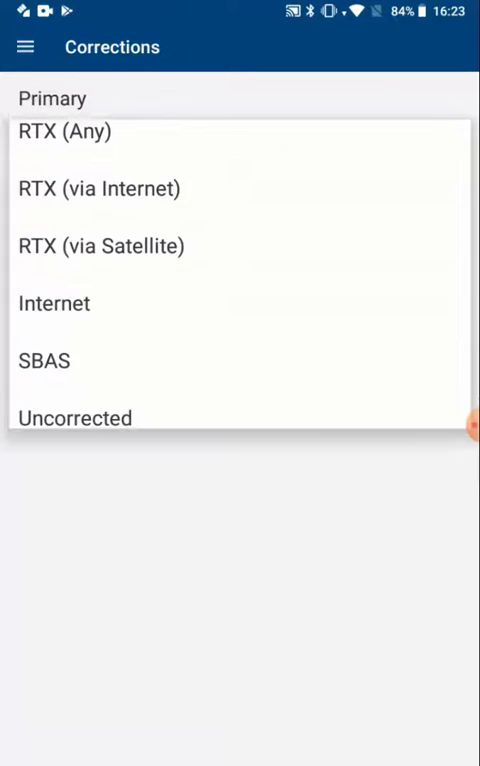
pyautogui.click(44, 360)
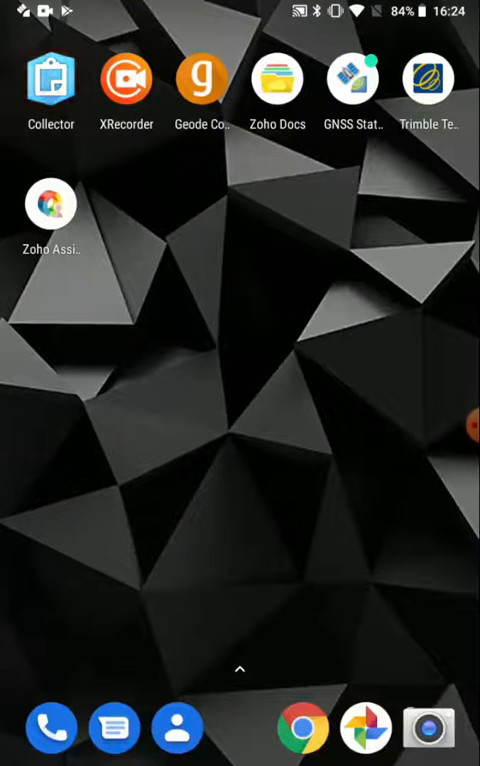
# - Launch Collector and reach its GPS receiver settings from the overflow menu
pyautogui.click(50, 77)
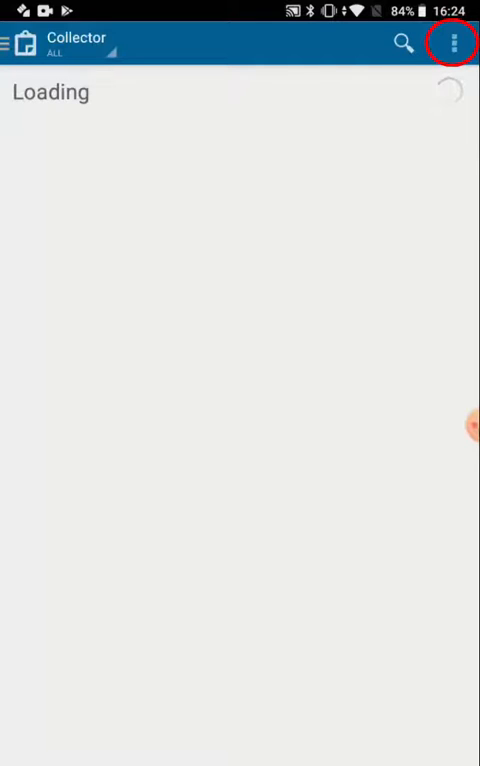
pyautogui.click(454, 44)
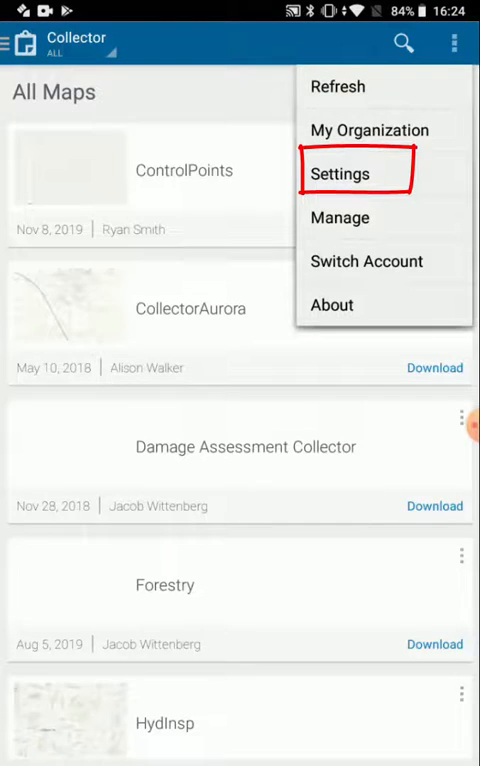
pyautogui.click(342, 173)
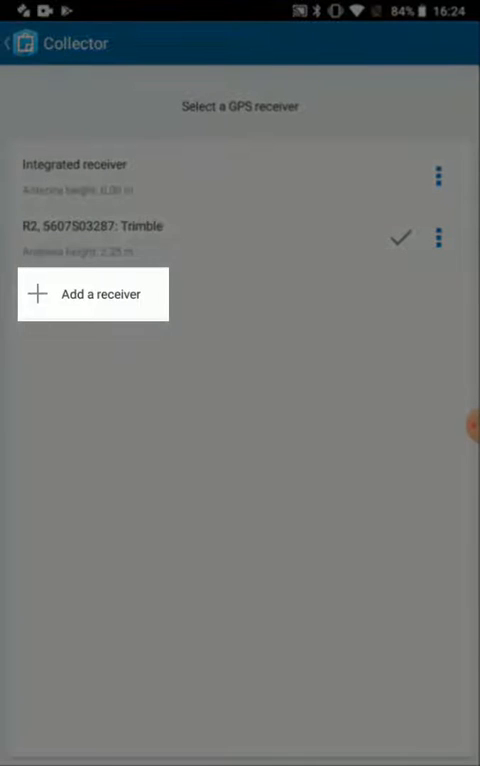
# - Add GNSS:51338 with a 1.00 m antenna height, make it the active receiver, and go back
pyautogui.click(93, 294)
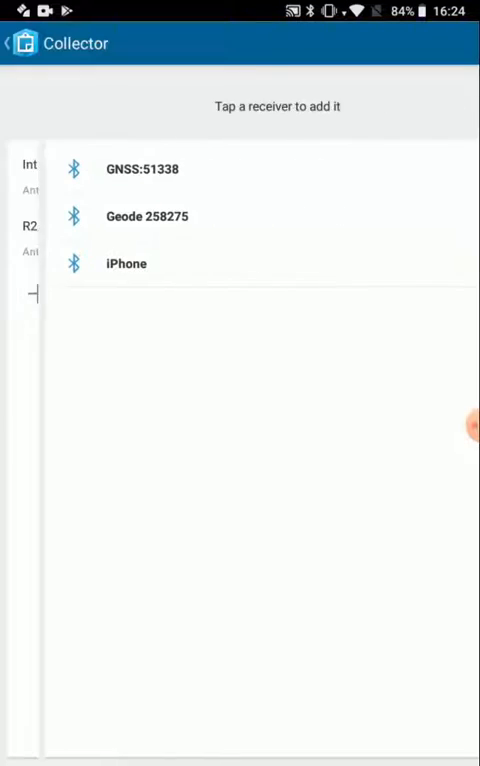
pyautogui.click(140, 168)
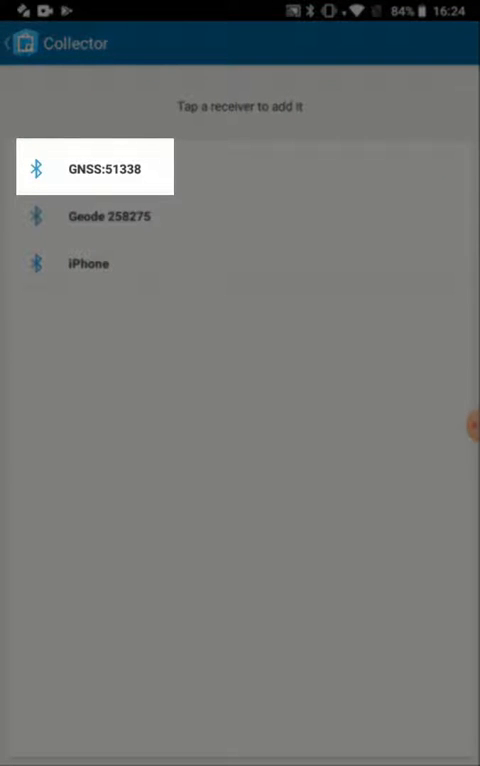
pyautogui.click(95, 166)
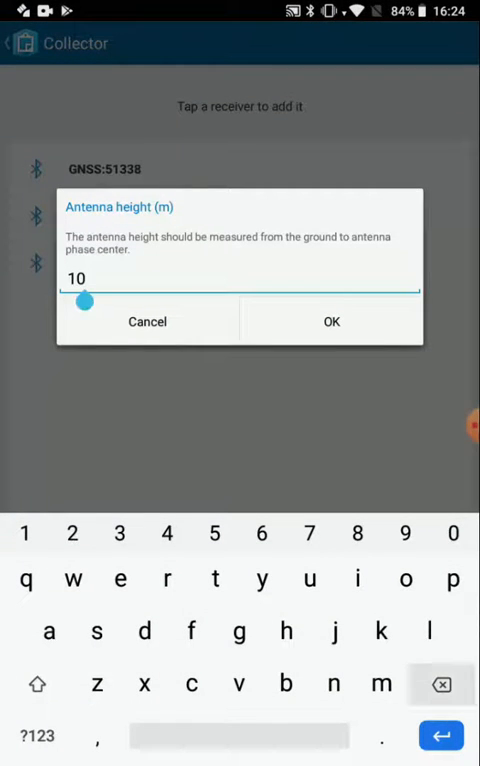
pyautogui.click(332, 321)
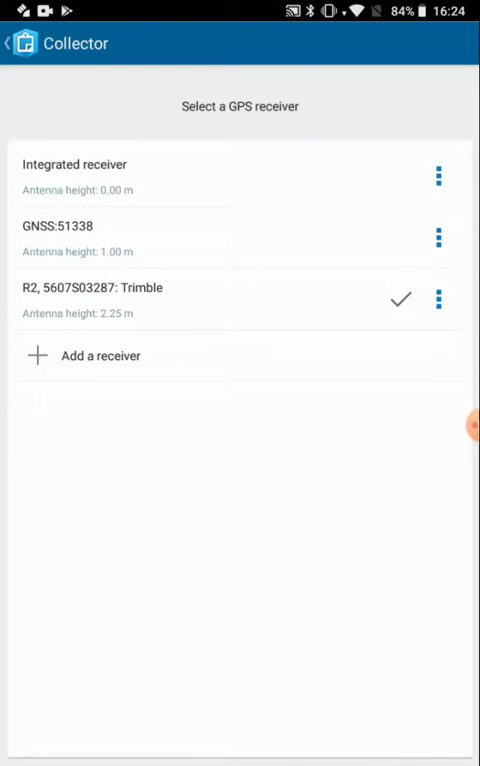
pyautogui.click(200, 225)
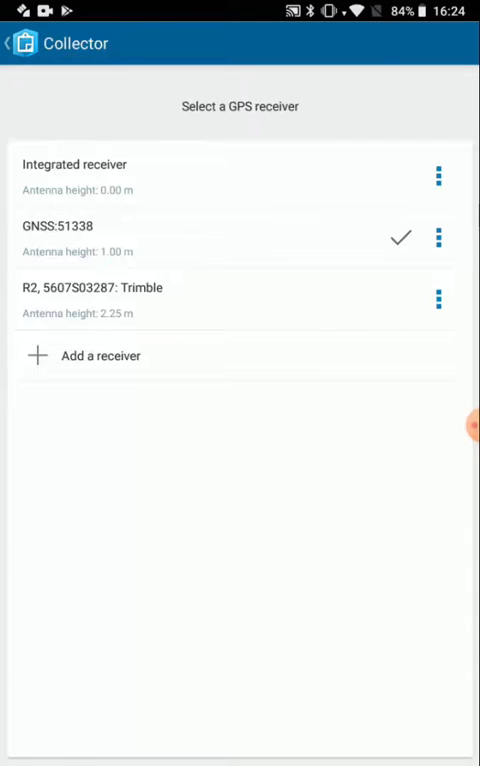
pyautogui.click(15, 43)
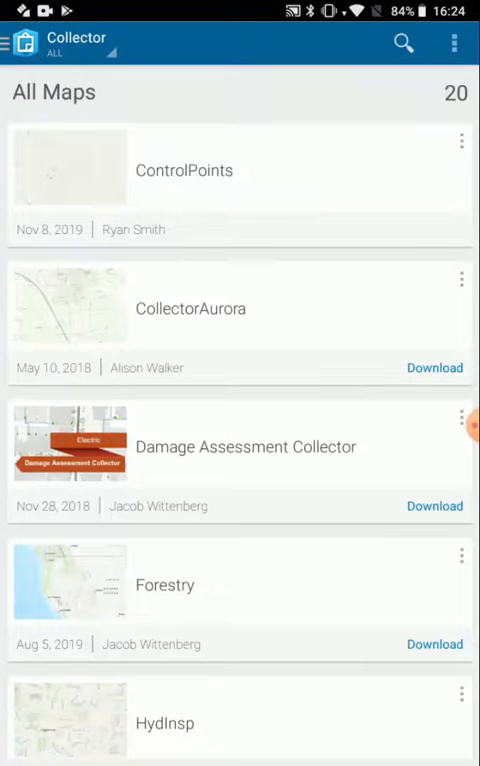
# - Open the ControlPoints map and show GNSS:51338's fix details with 2.9 m horizontal accuracy
pyautogui.click(185, 170)
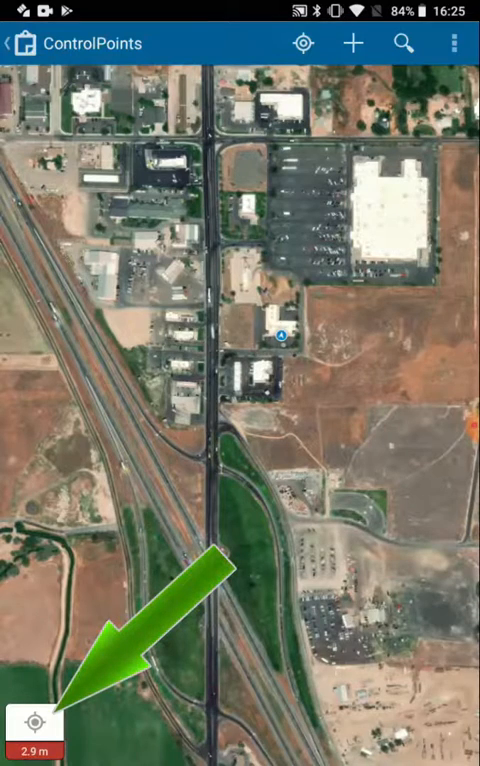
pyautogui.click(36, 720)
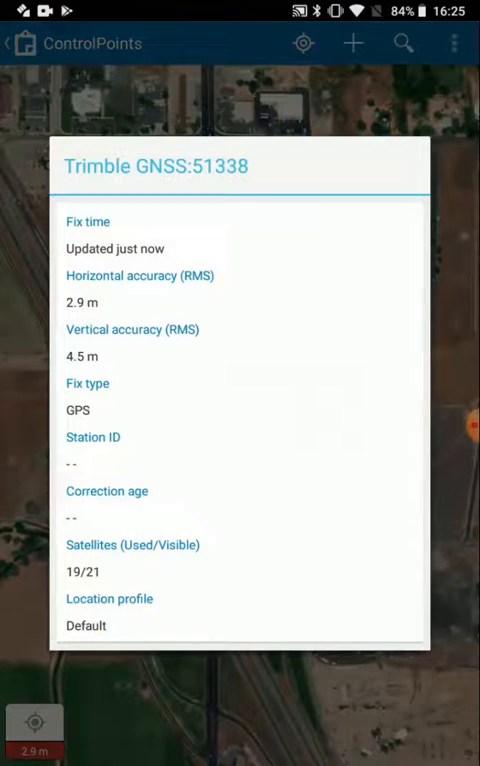